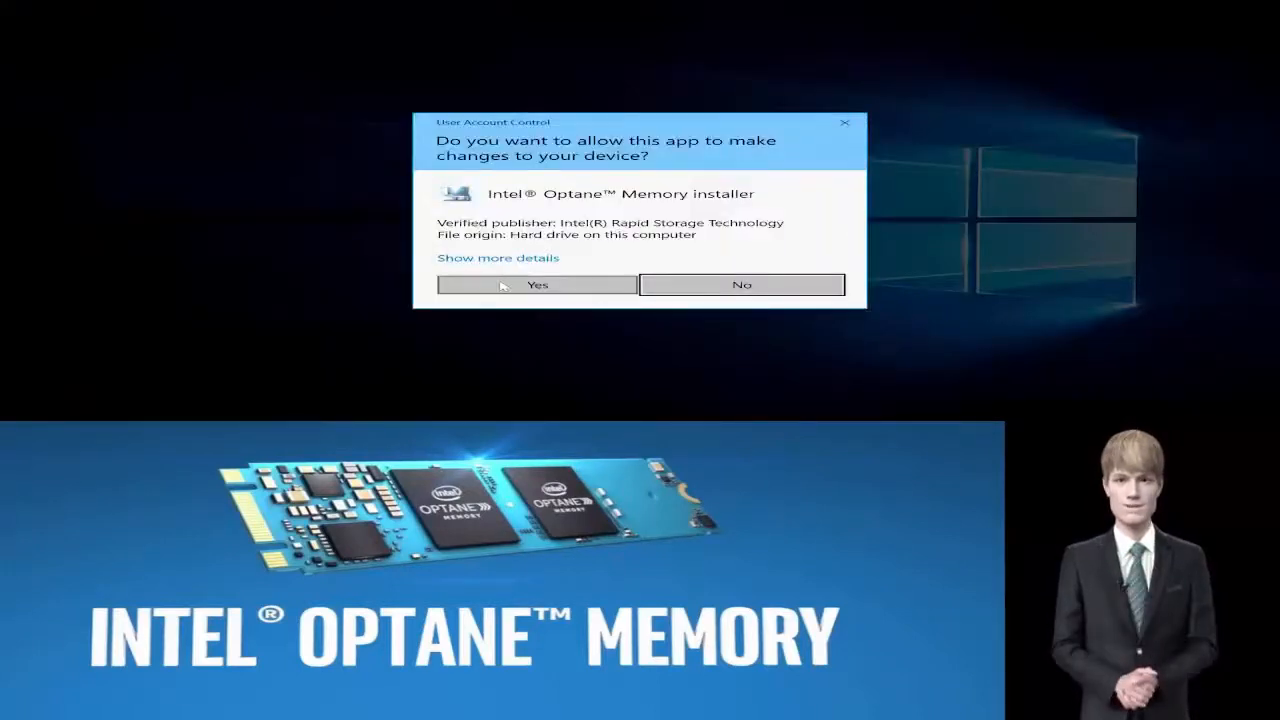
- Approve the UAC prompt and launch the SetupOptane Memory installer from the desktop
click(537, 284)
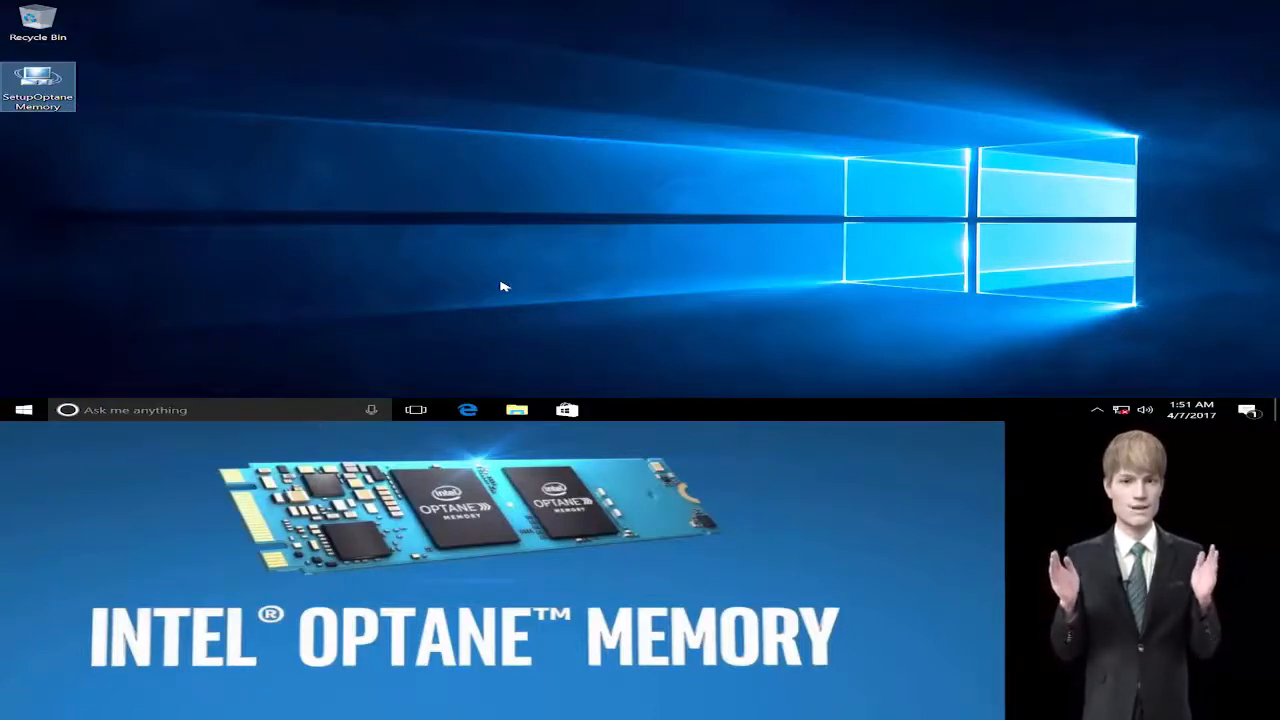
double_click(38, 85)
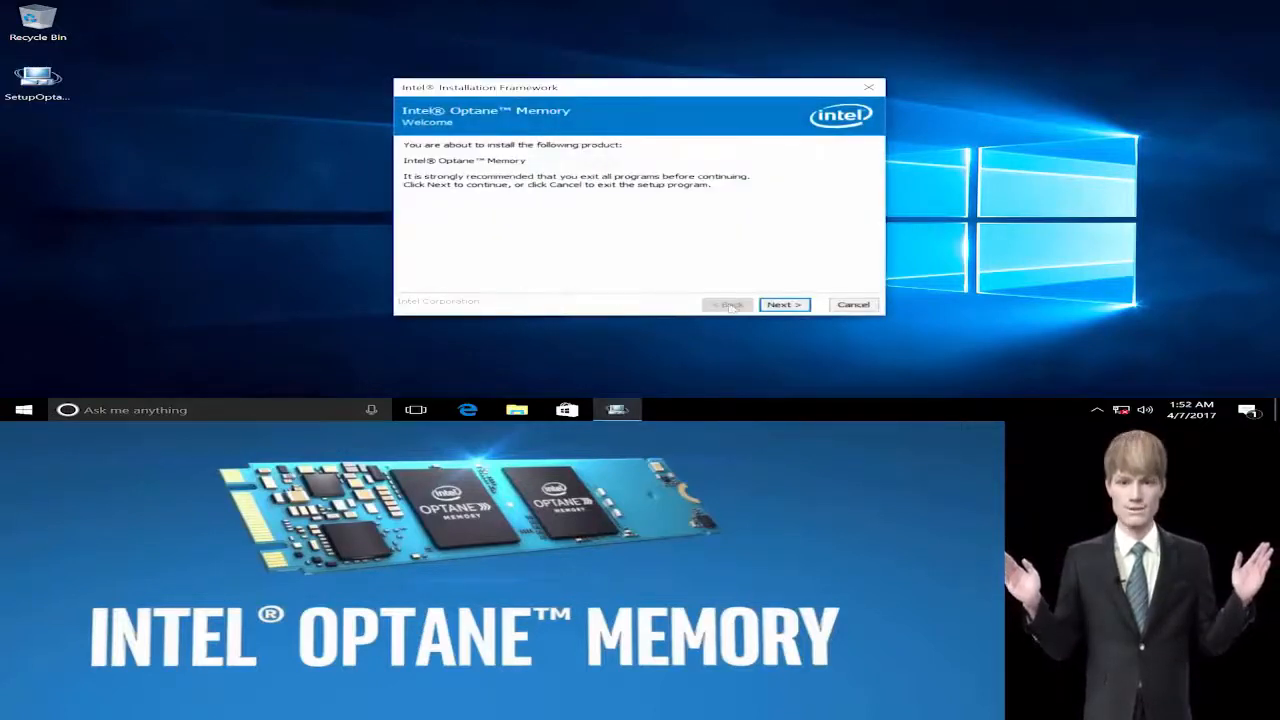
- Pass the welcome and warning pages, accept the license terms, and run the installation
click(784, 304)
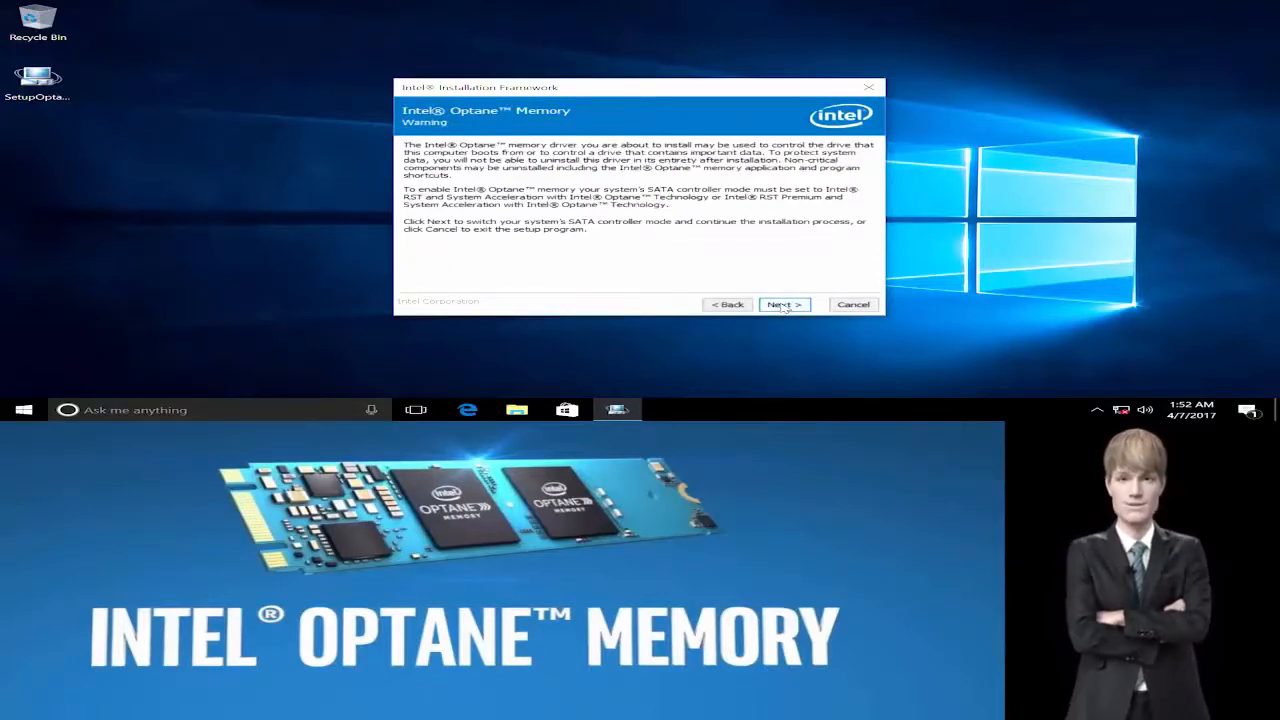
click(784, 304)
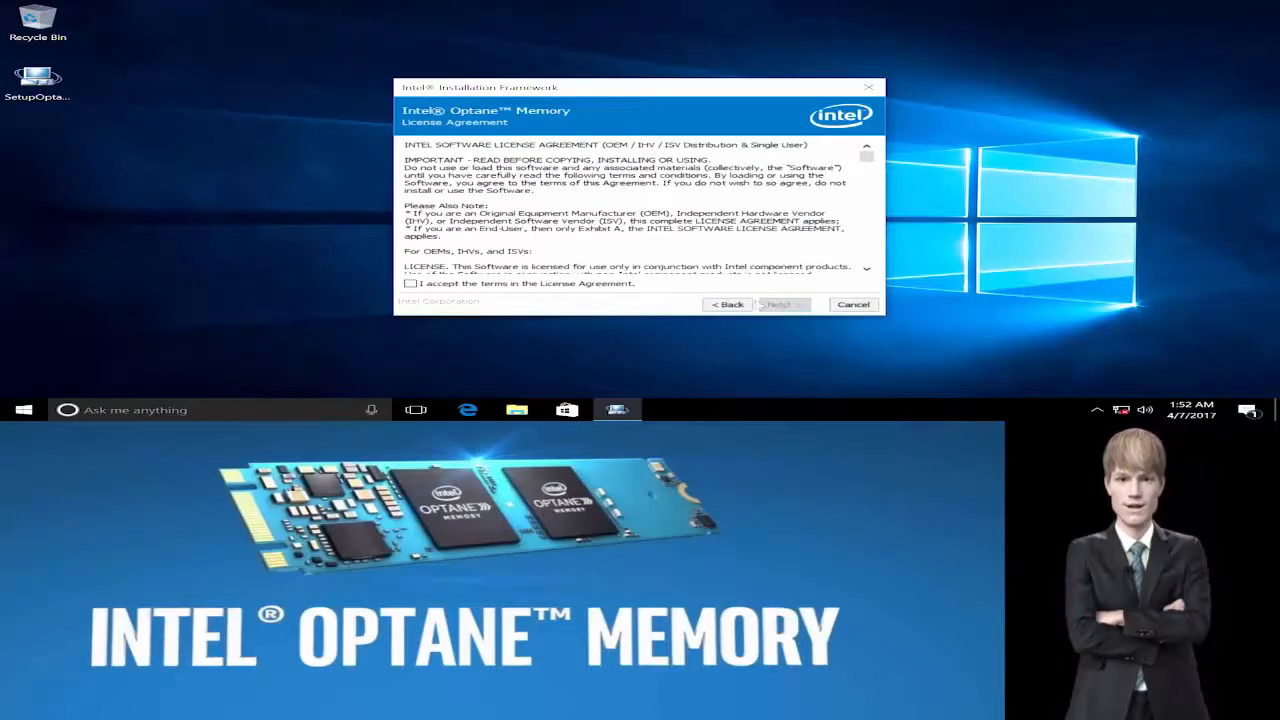
click(410, 283)
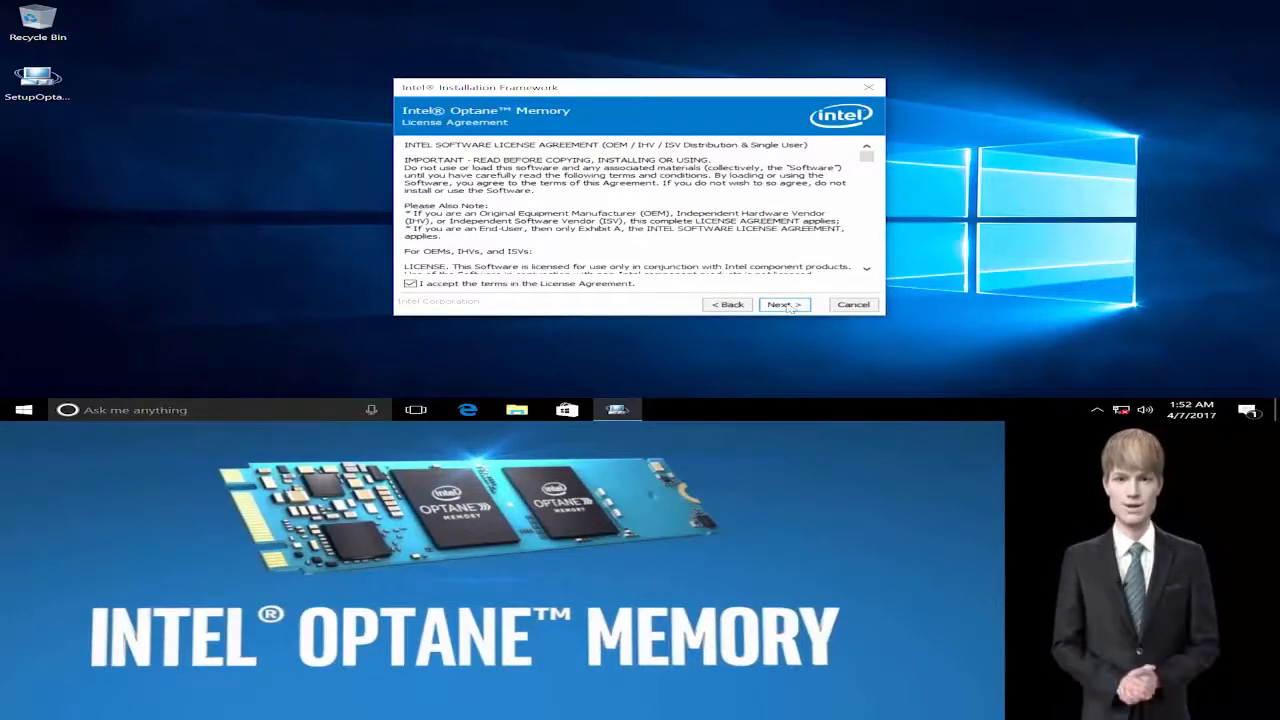
click(784, 304)
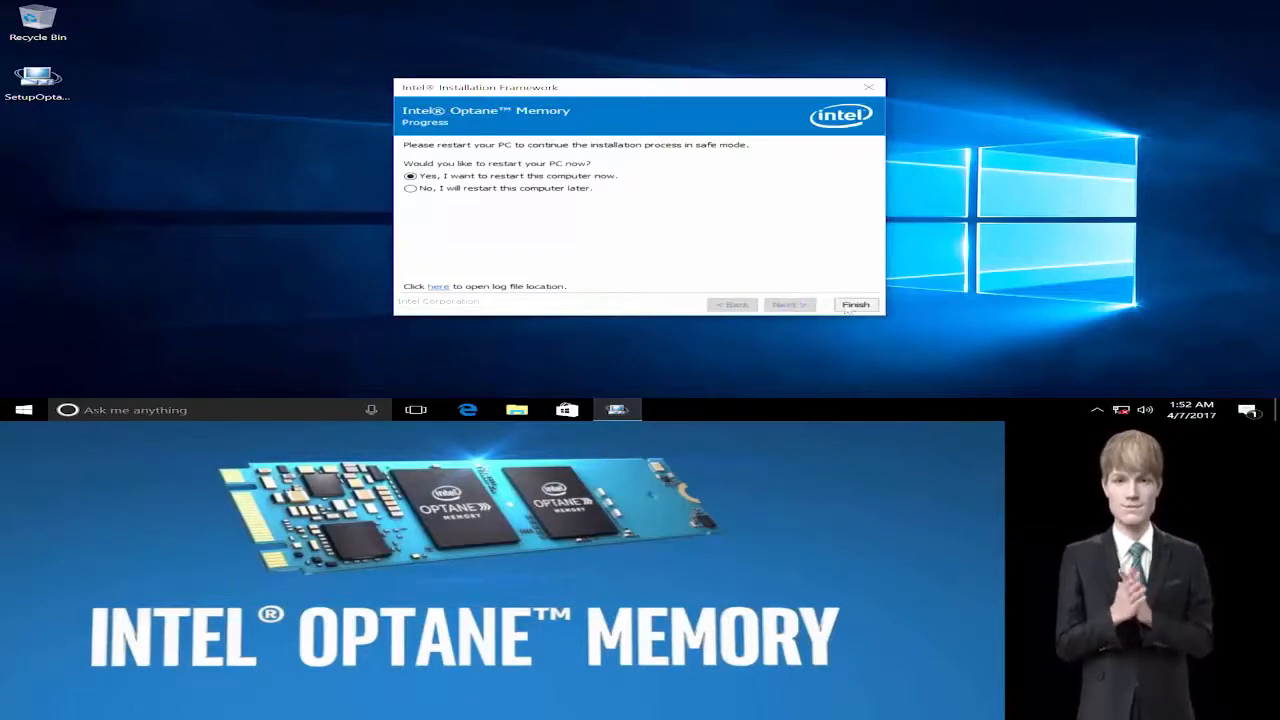
- Finish the installer with 'Yes, I want to restart this computer now' selected
click(855, 305)
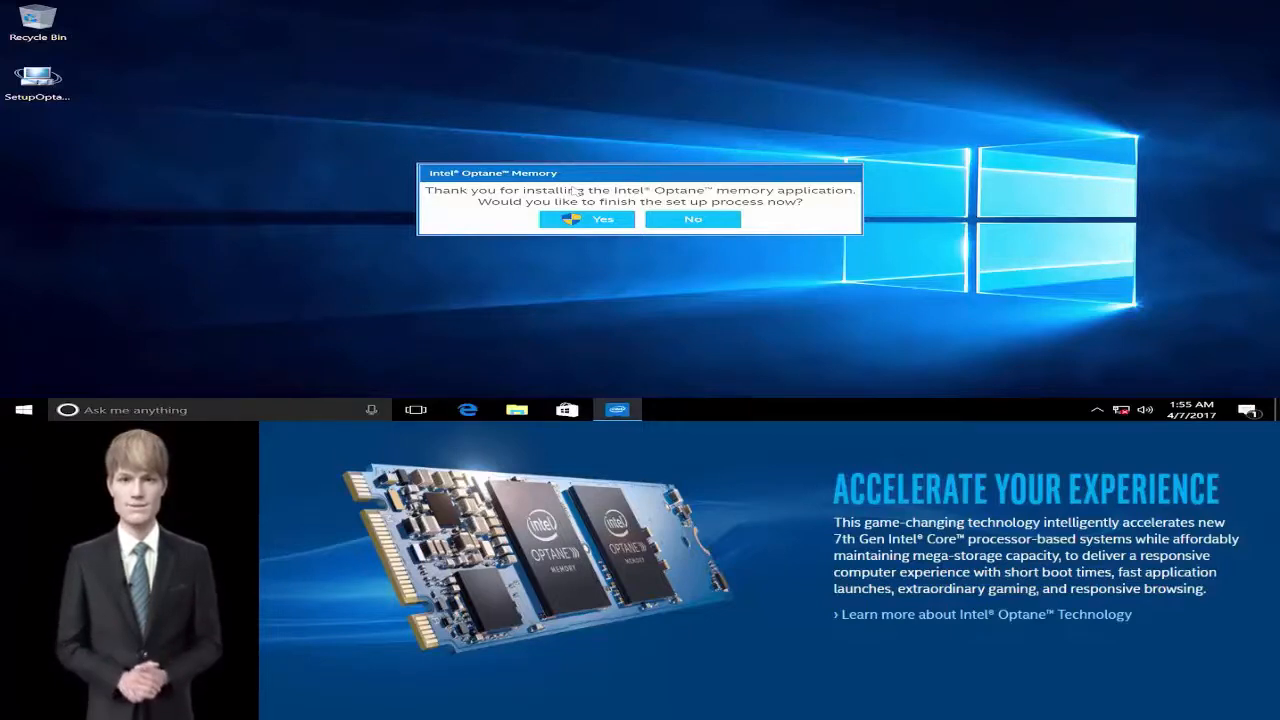
- Accept finishing Optane setup, approve UAC, check Statistics, and return to the Setup status page
click(586, 219)
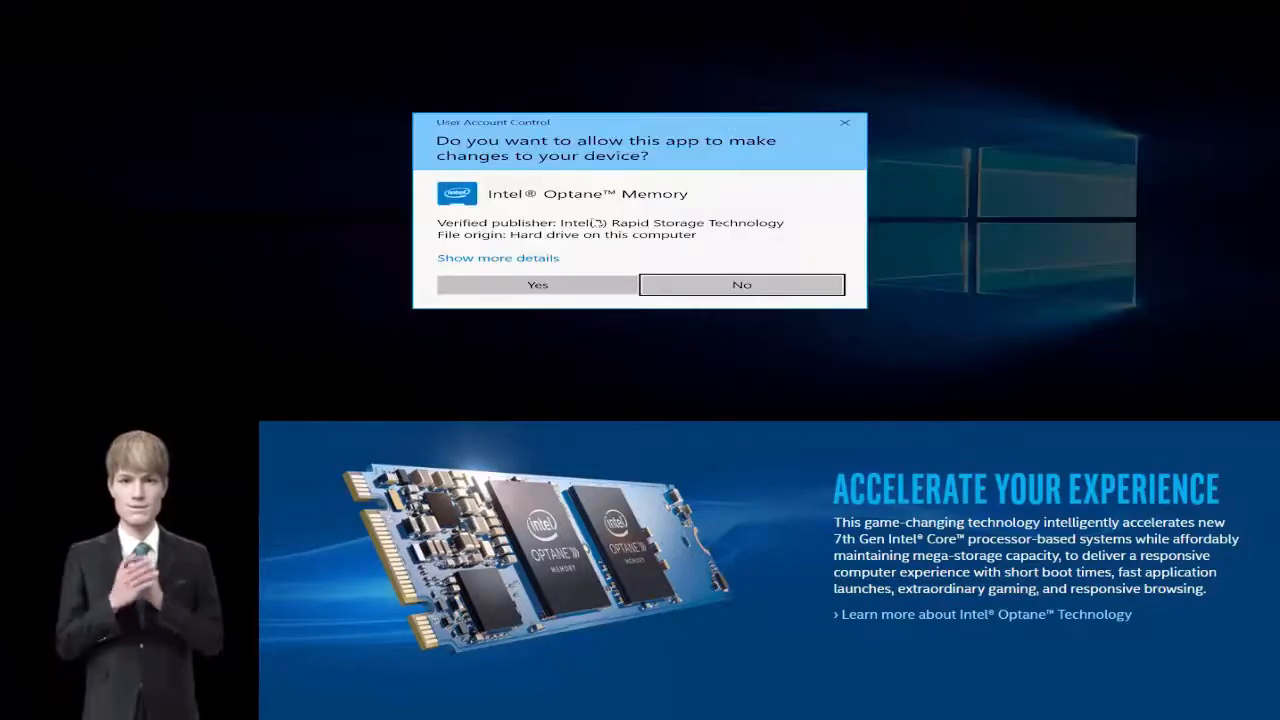
click(537, 284)
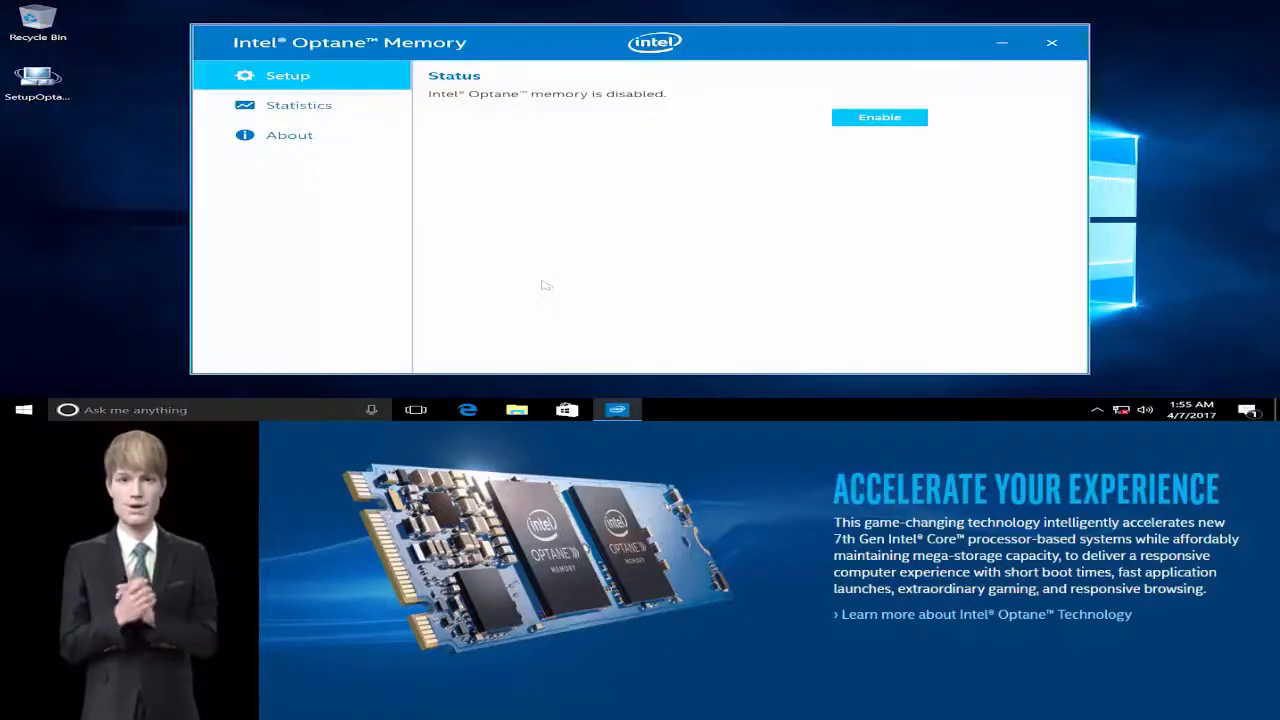
mouse_move(466, 138)
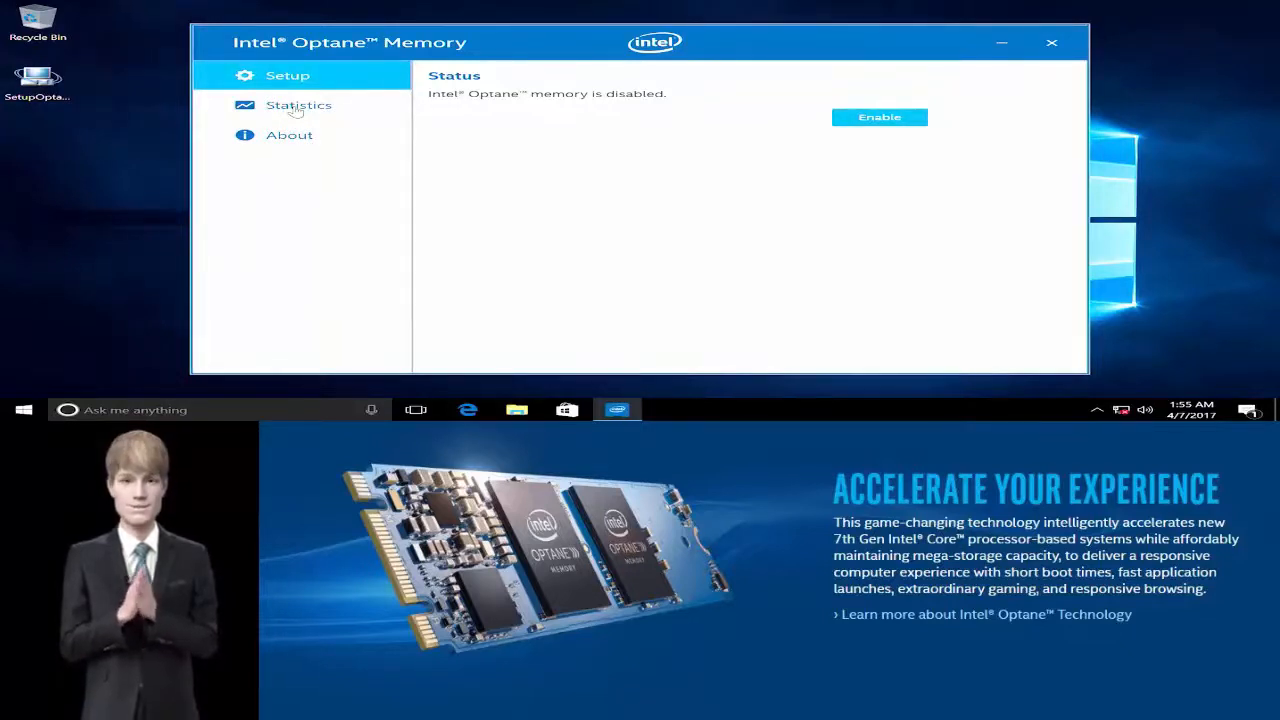
click(298, 105)
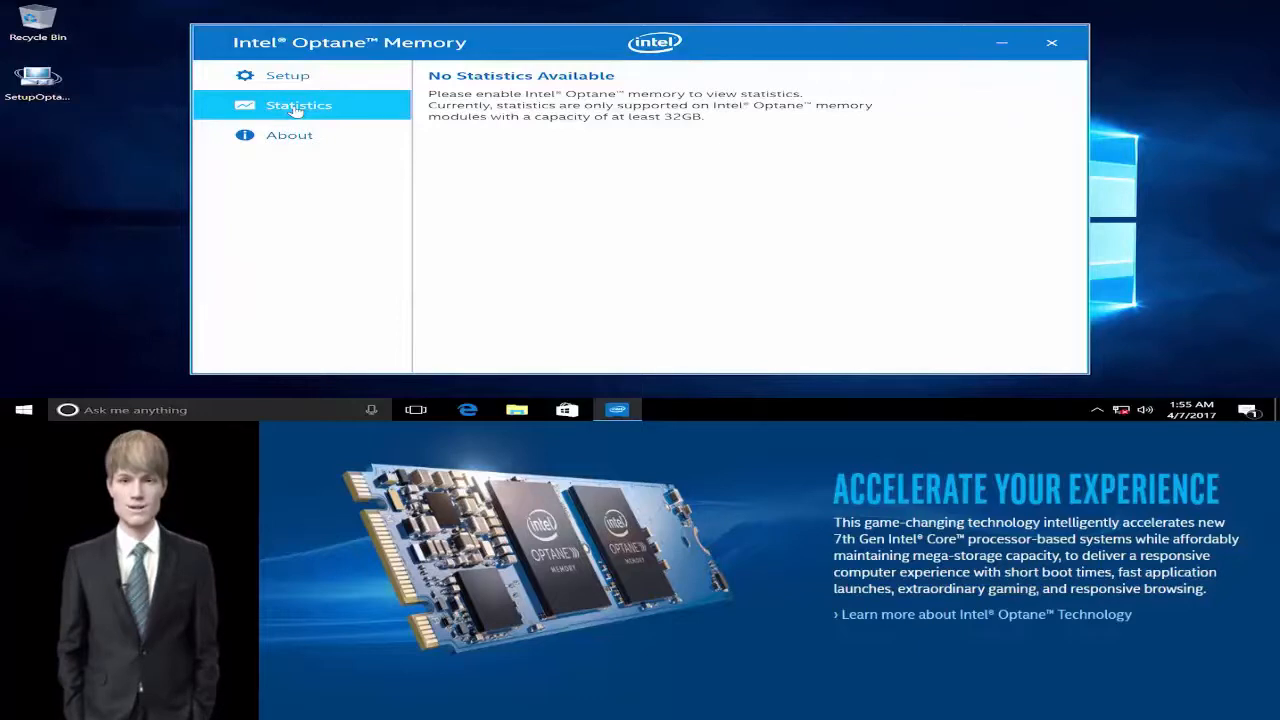
mouse_move(288, 75)
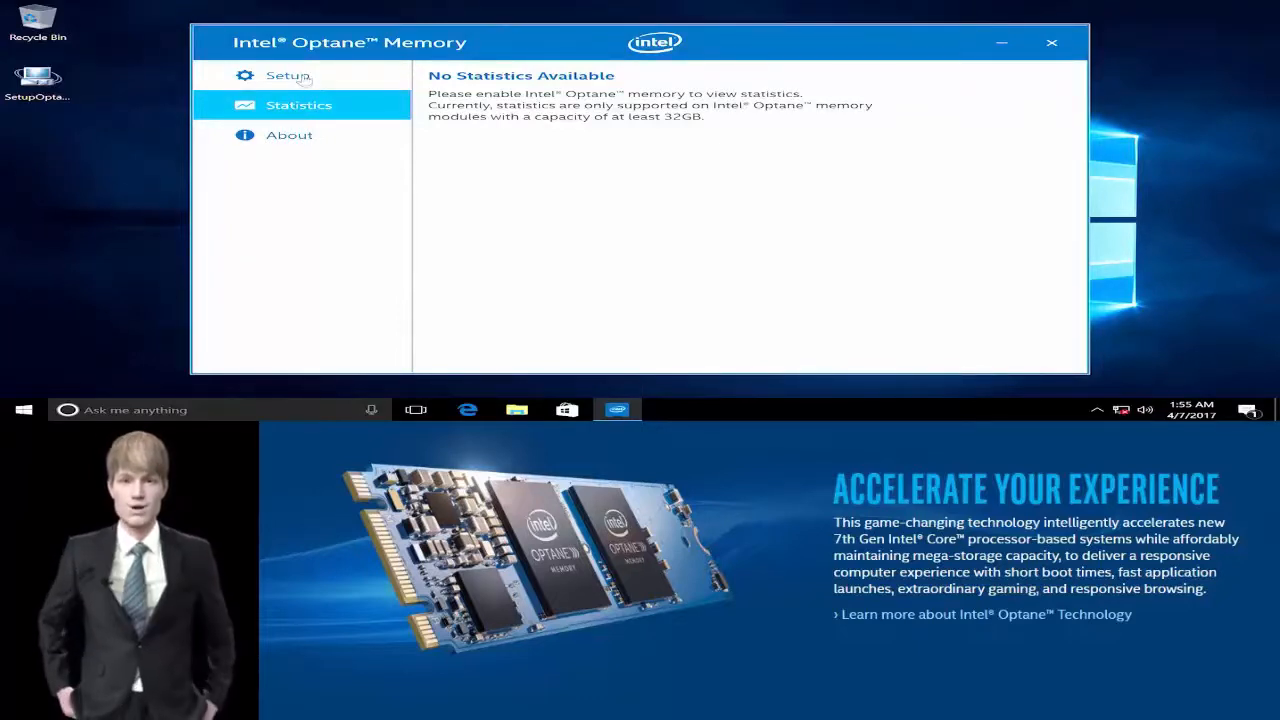
click(288, 75)
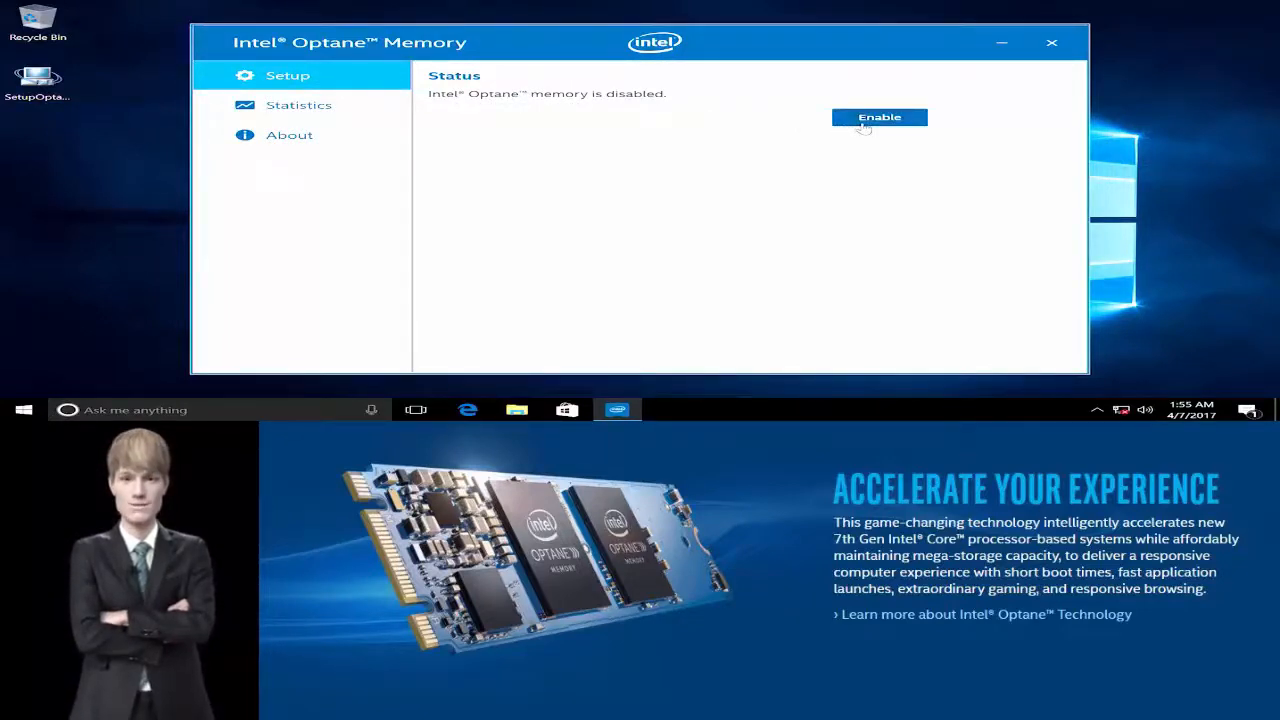
- Enable Optane memory, confirming the warning that the module's data will be erased
click(879, 117)
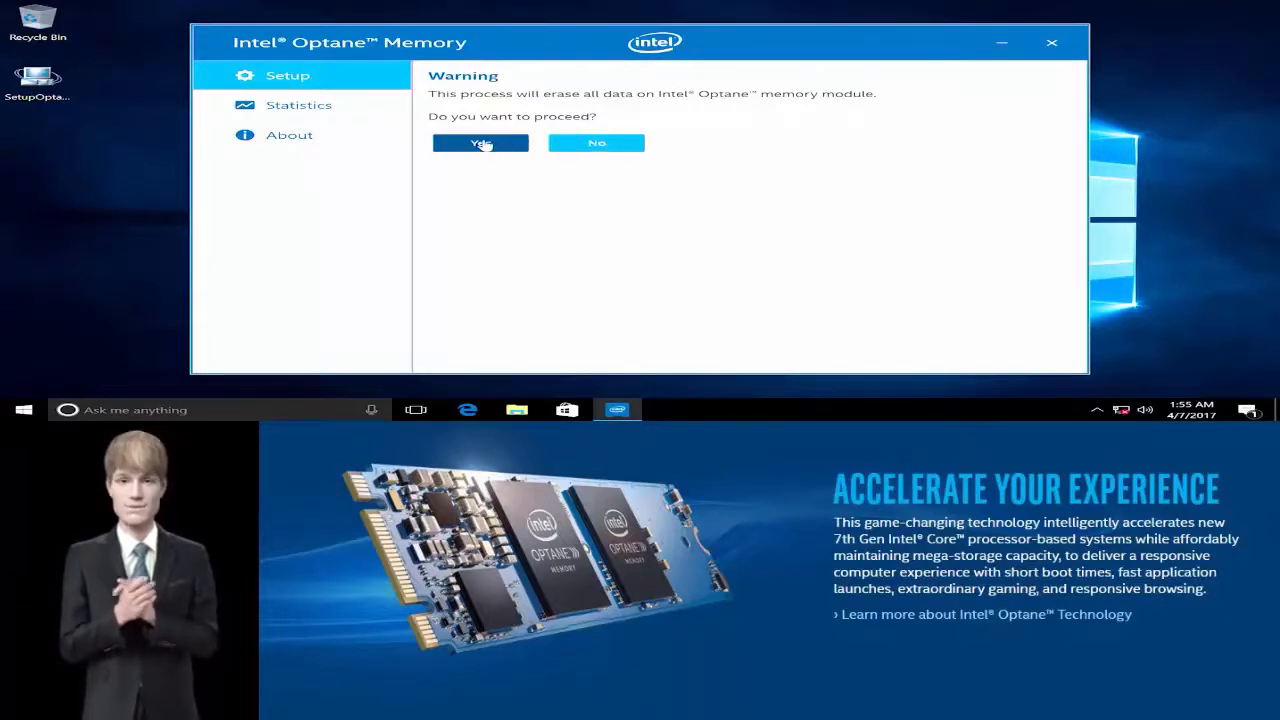
click(480, 143)
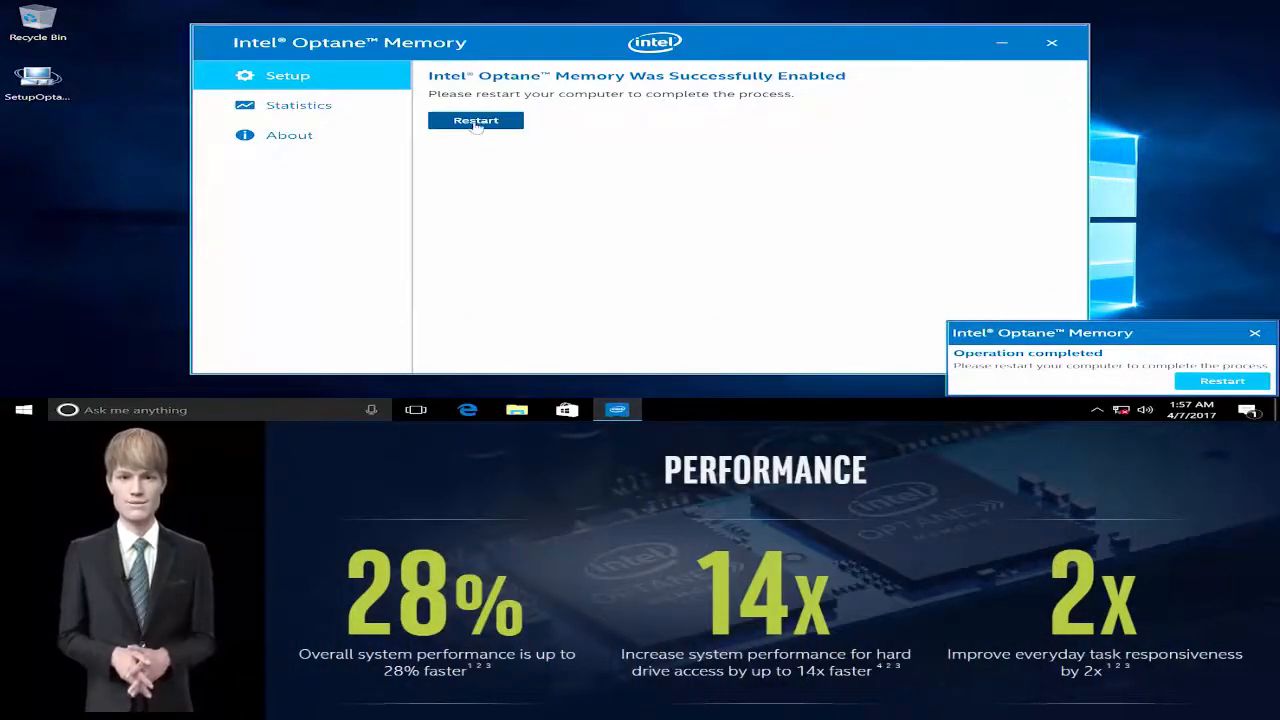
- Restart the computer to complete enabling Optane memory
click(475, 120)
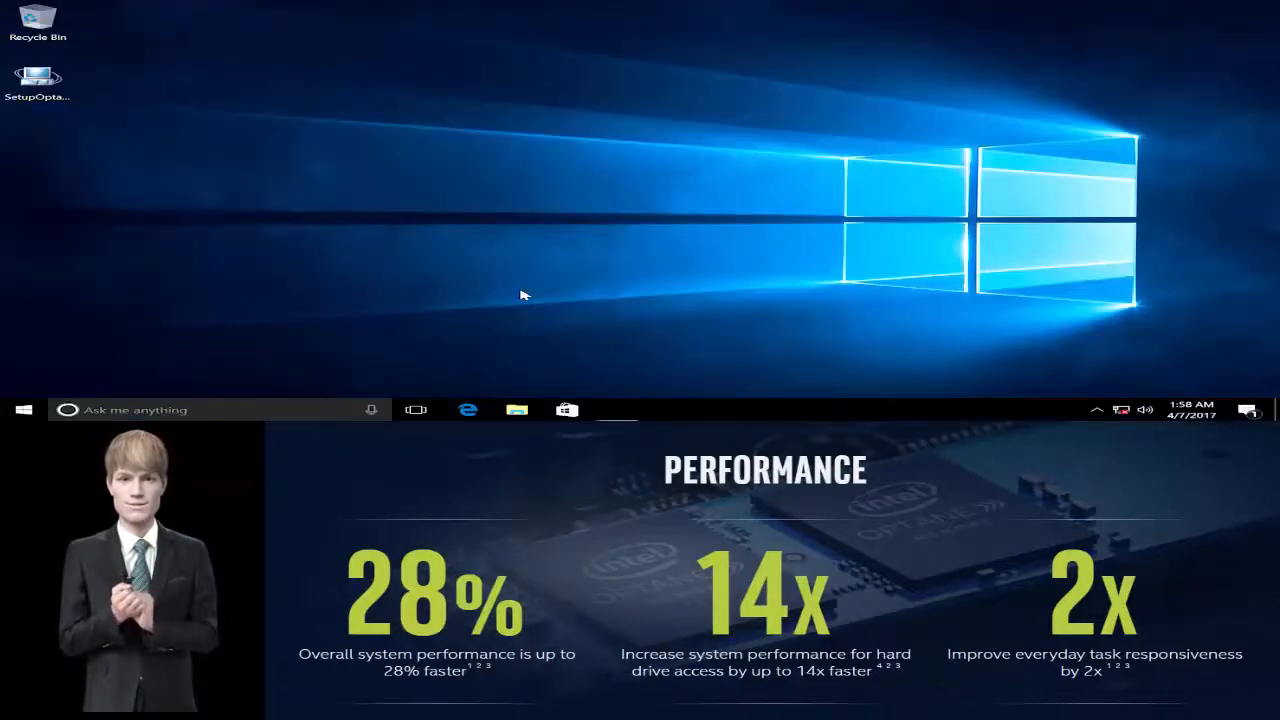
- Open Intel Optane Memory's Setup page, disable Optane memory, and restart the computer
click(617, 410)
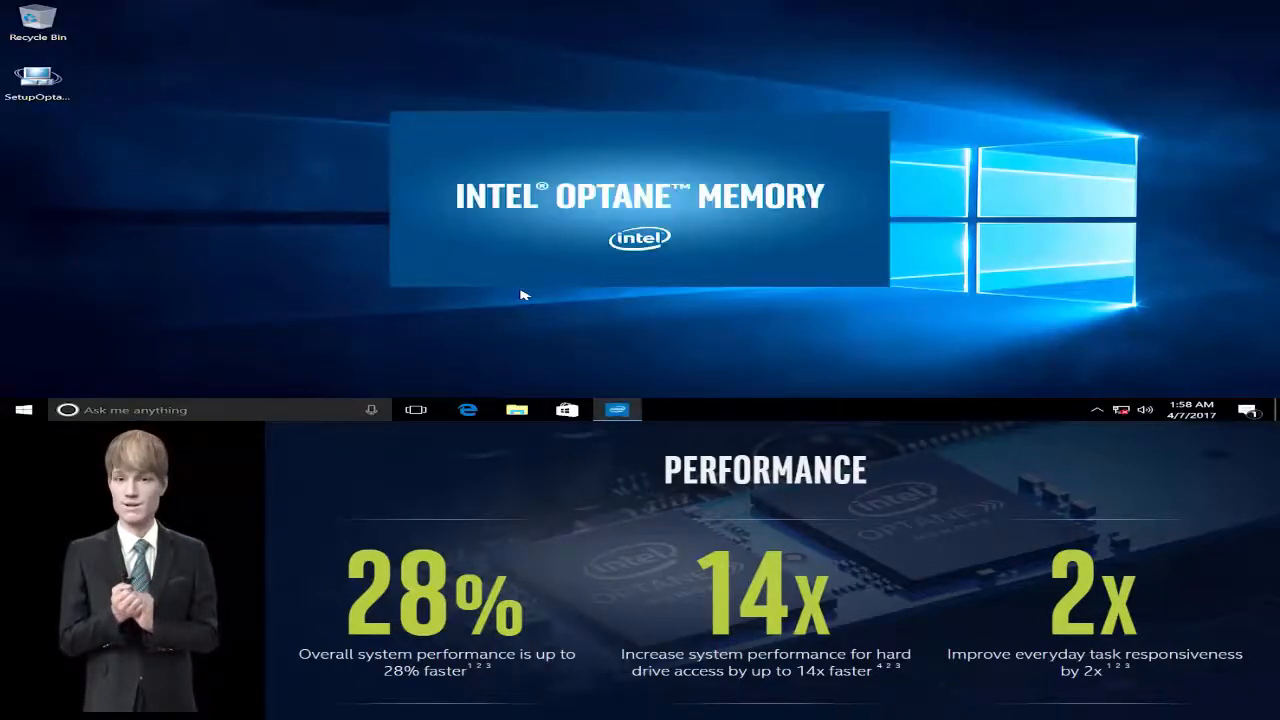
click(617, 410)
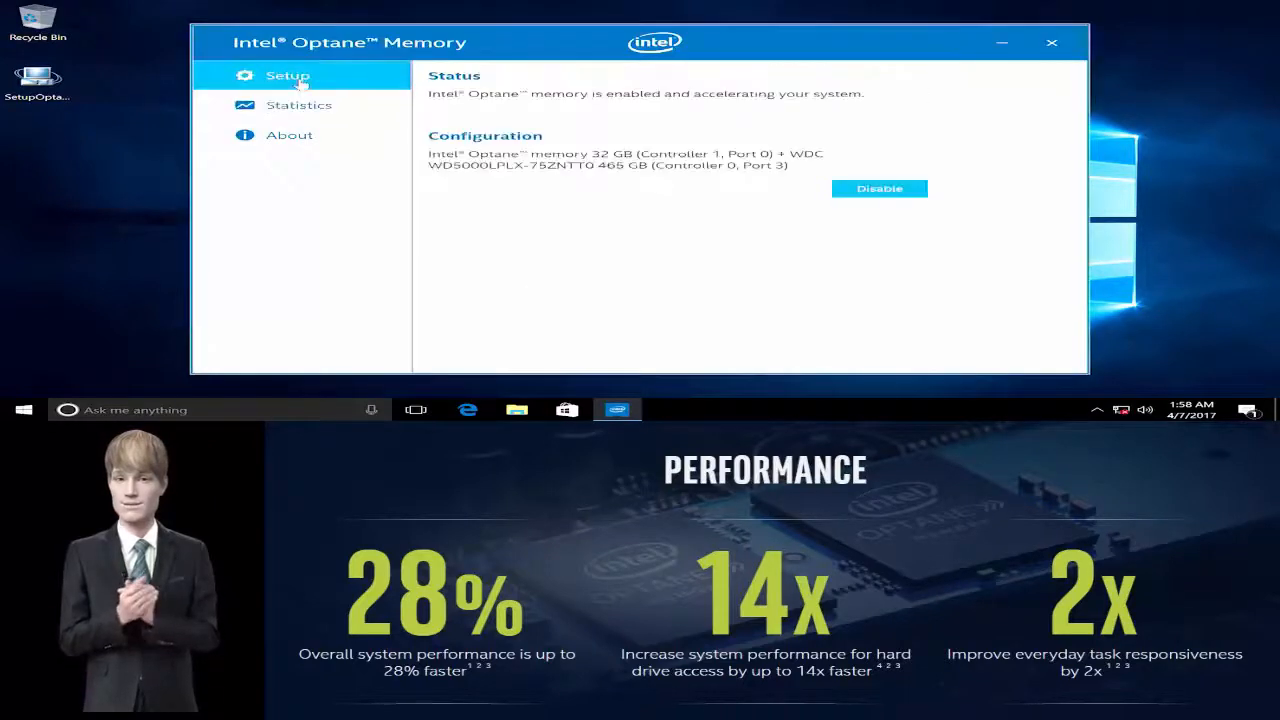
click(878, 188)
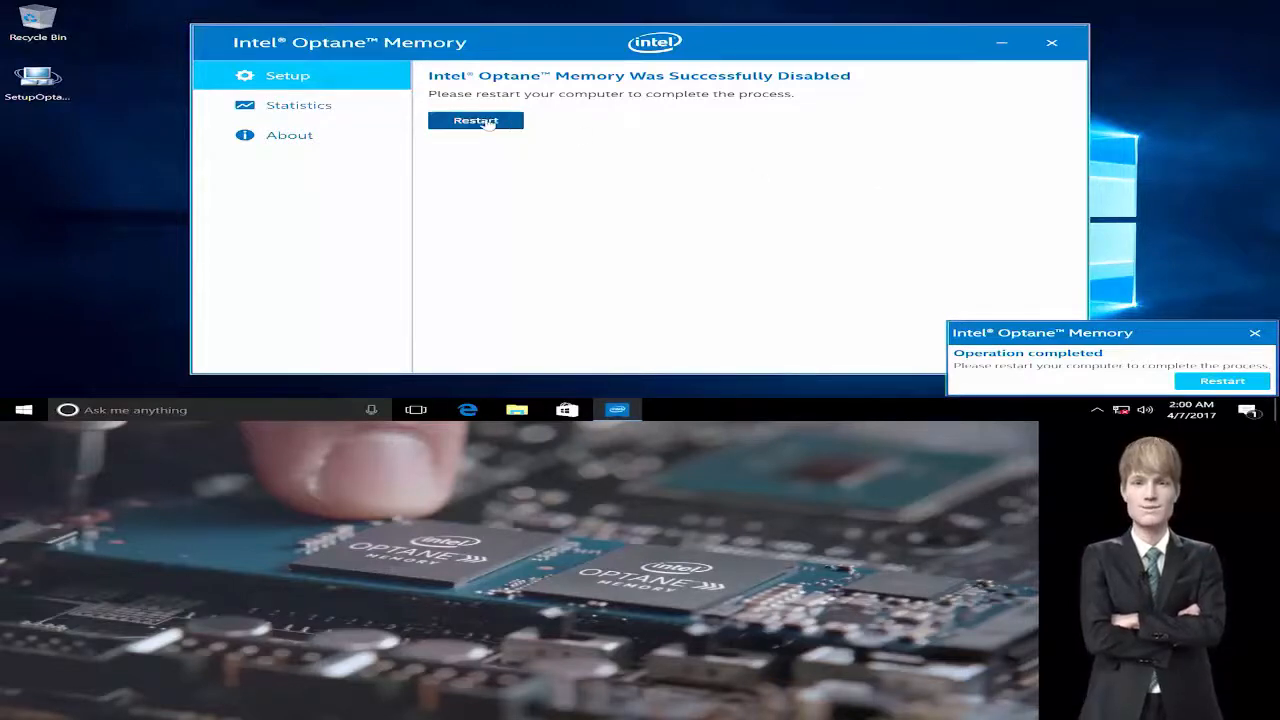
click(475, 120)
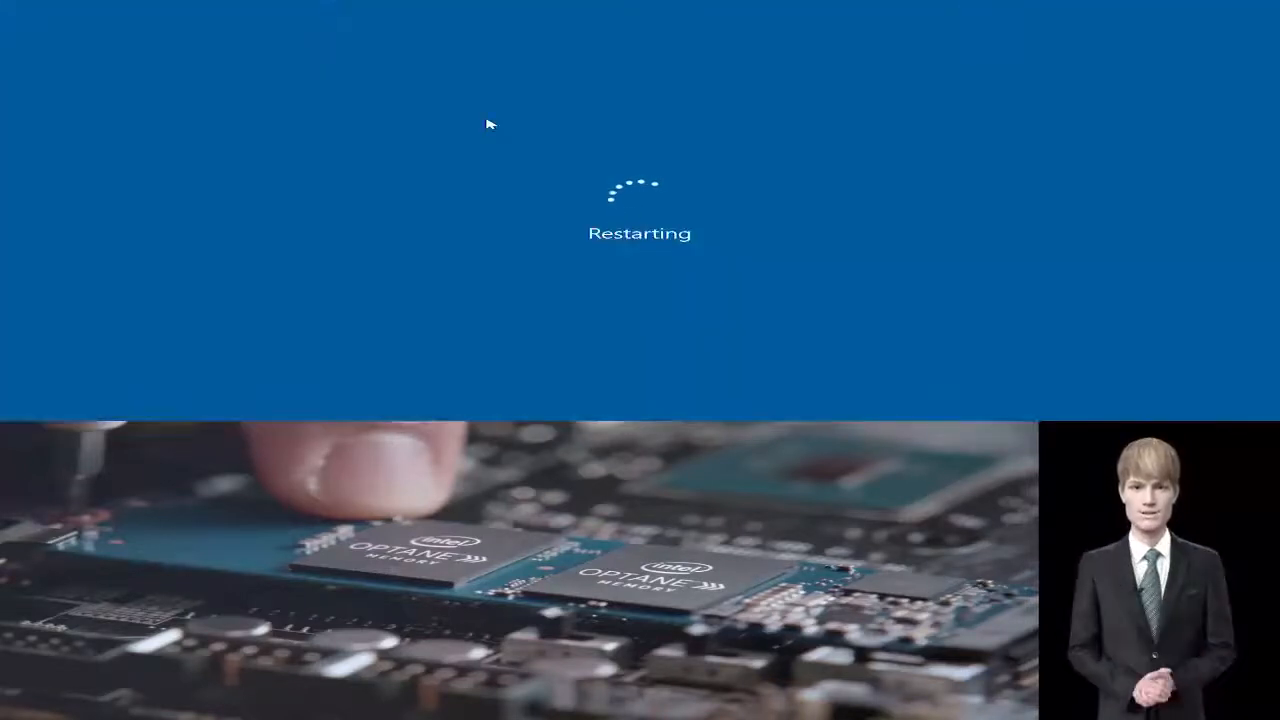